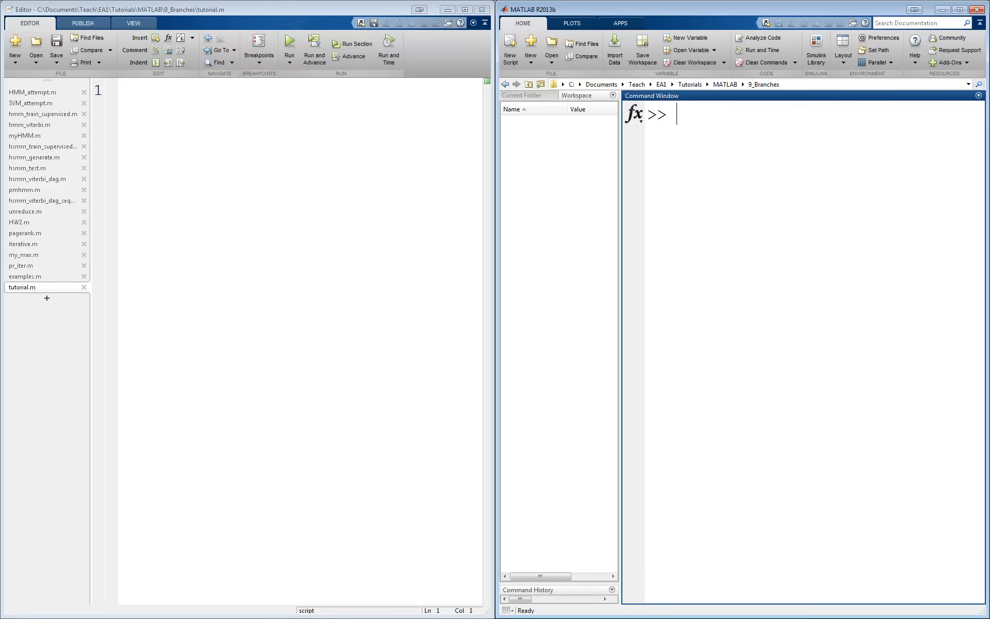
Write the if logical_expression_1 template lines with elseif branches and an else line in tutorial.m
type("if logical_expression_1")
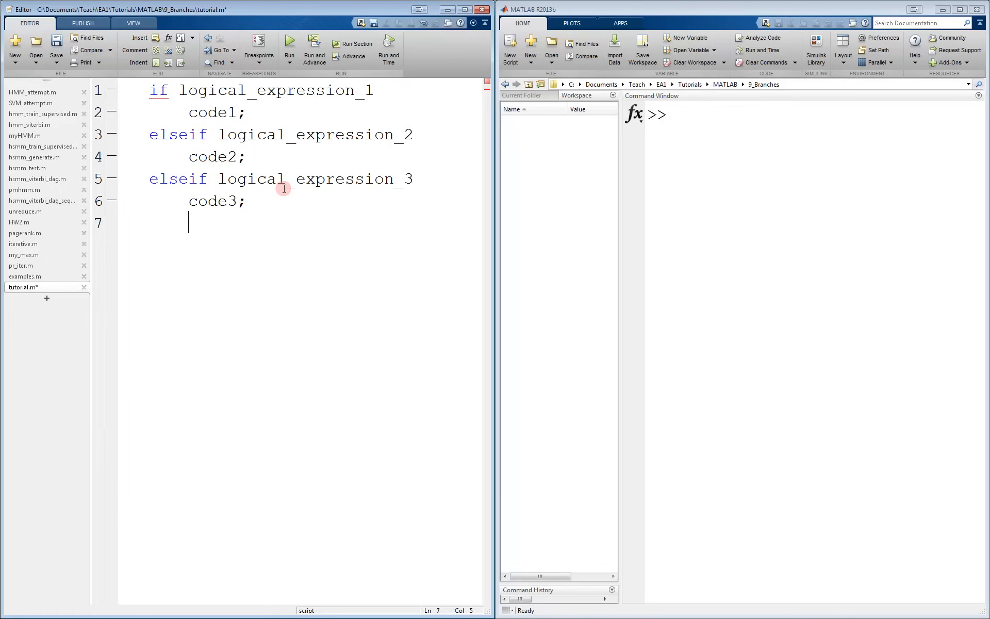
type("else")
type("more_code;")
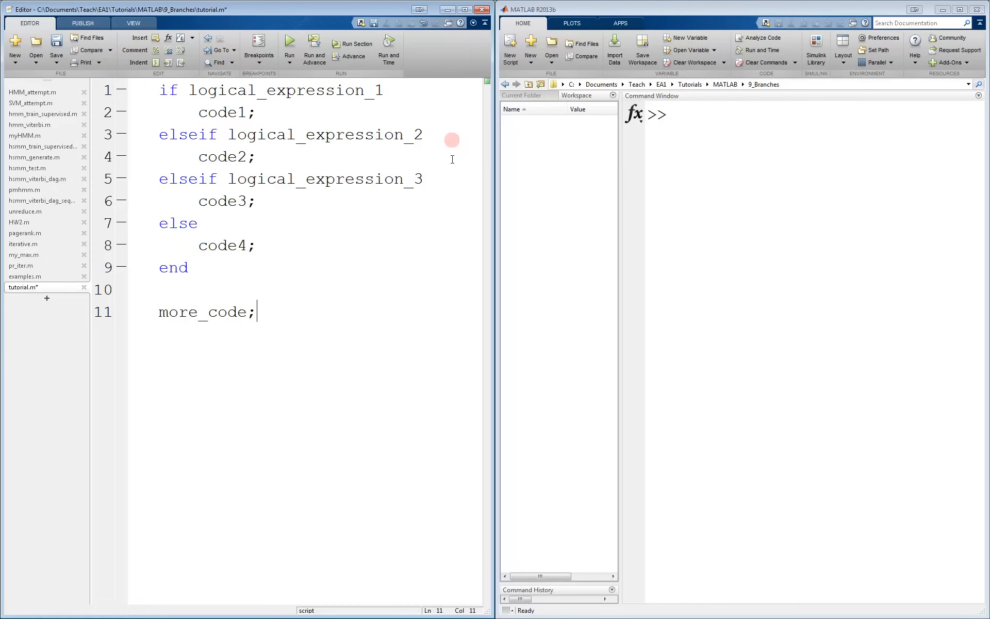
Run tutorial.m so the a = 10 if/elseif/else example assigns b = 2
left_click(135, 49)
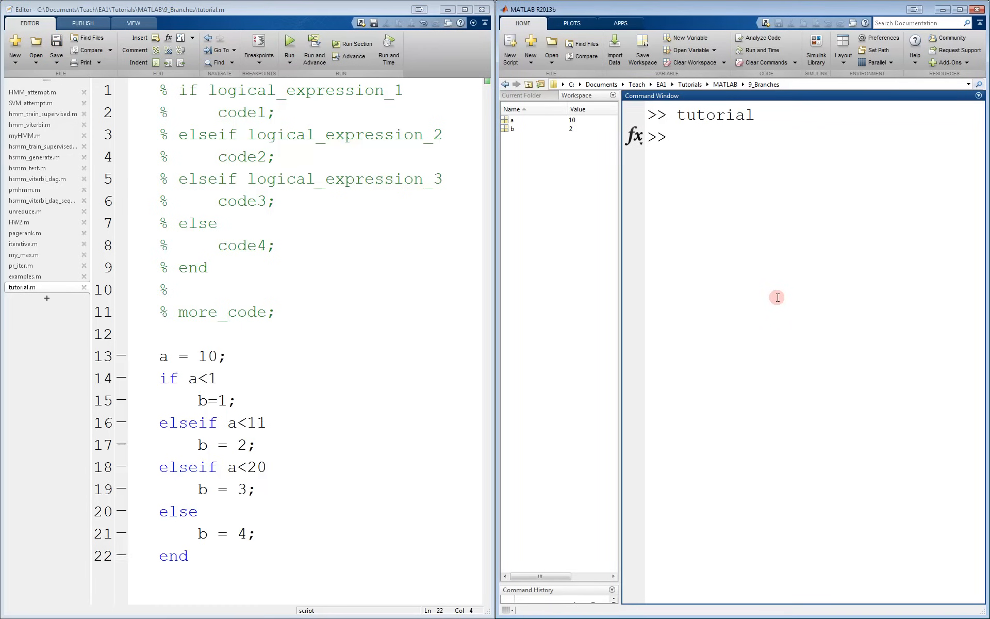
Display b in the Command Window, confirming it equals 2
type("b=")
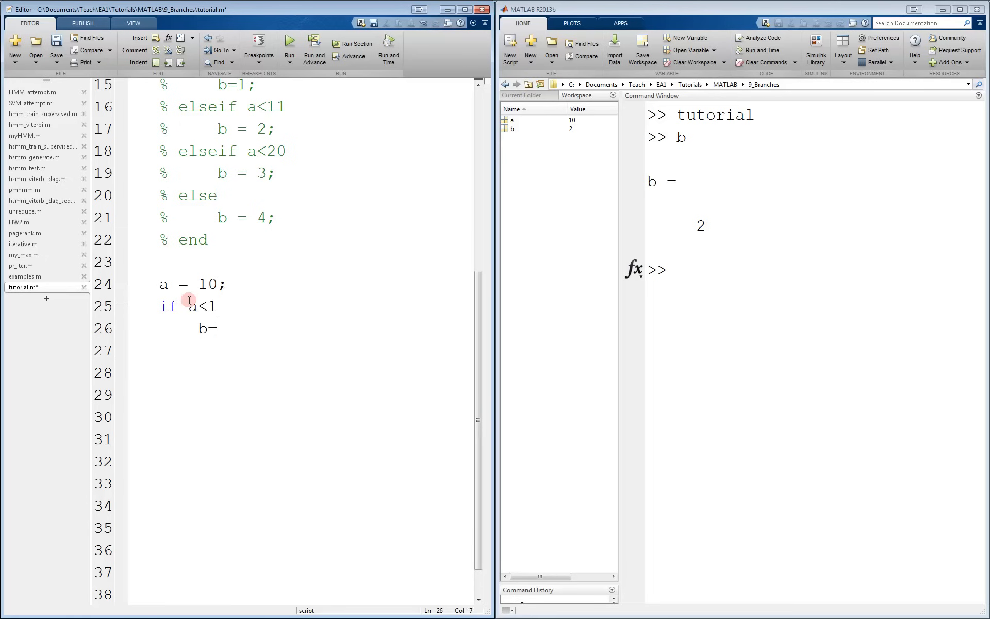
Complete the b=1; assignment under the new if a<1 branch
type("1;")
type("end")
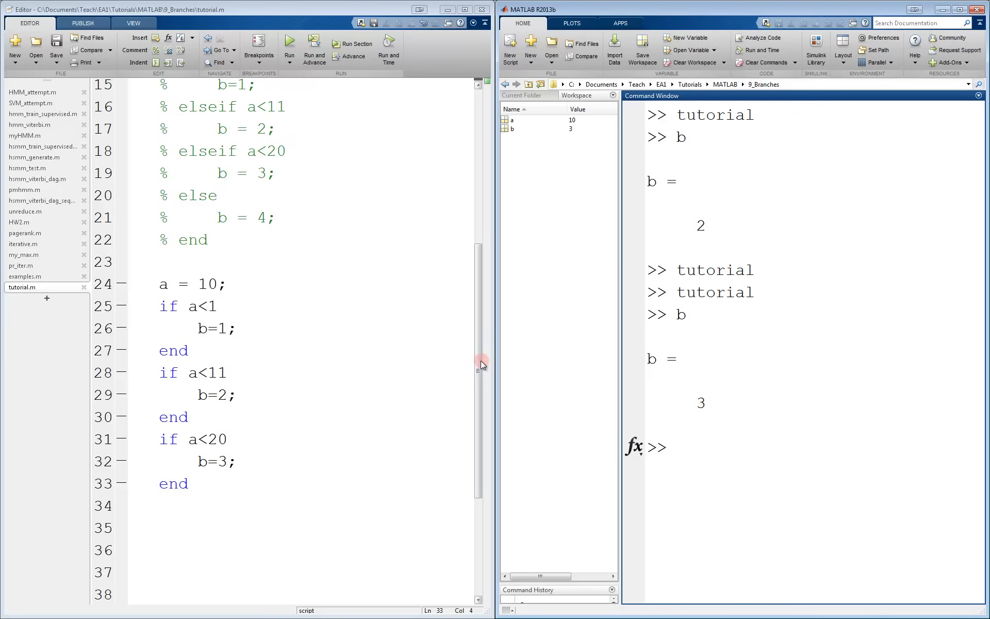
Run the three-separate-if version of tutorial.m, giving b = 3 instead of 2
scroll("up", 3)
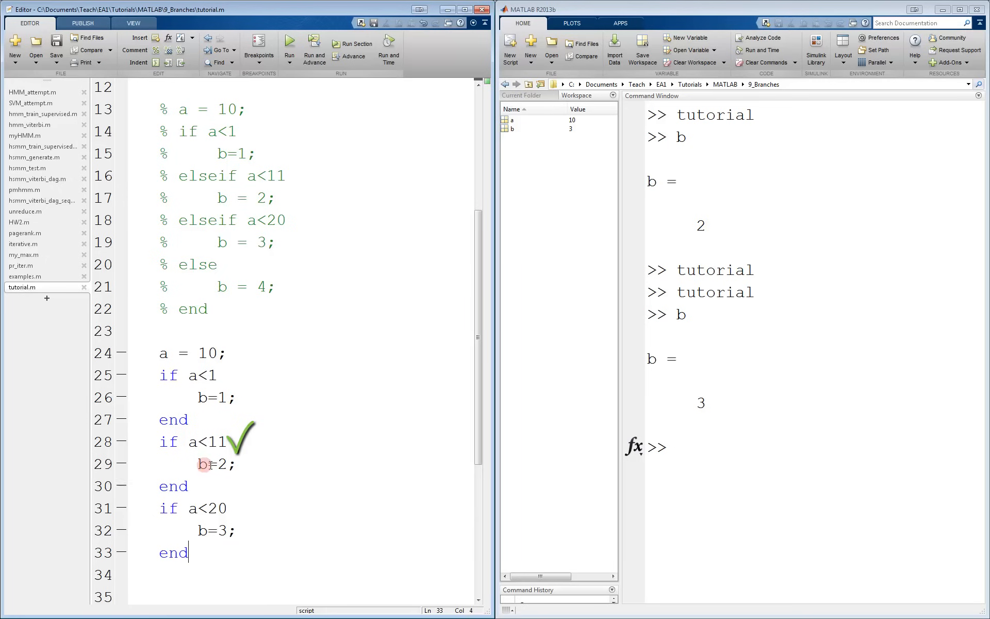
left_click(138, 50)
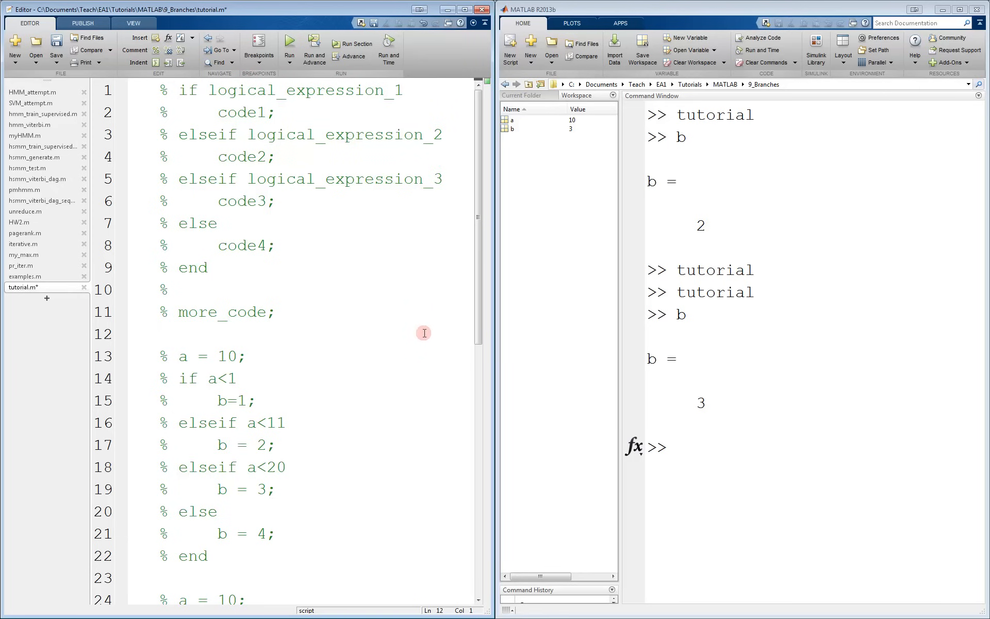
Scroll the Editor down to the separate-if example lines to comment them out
scroll("down", 3)
type("end")
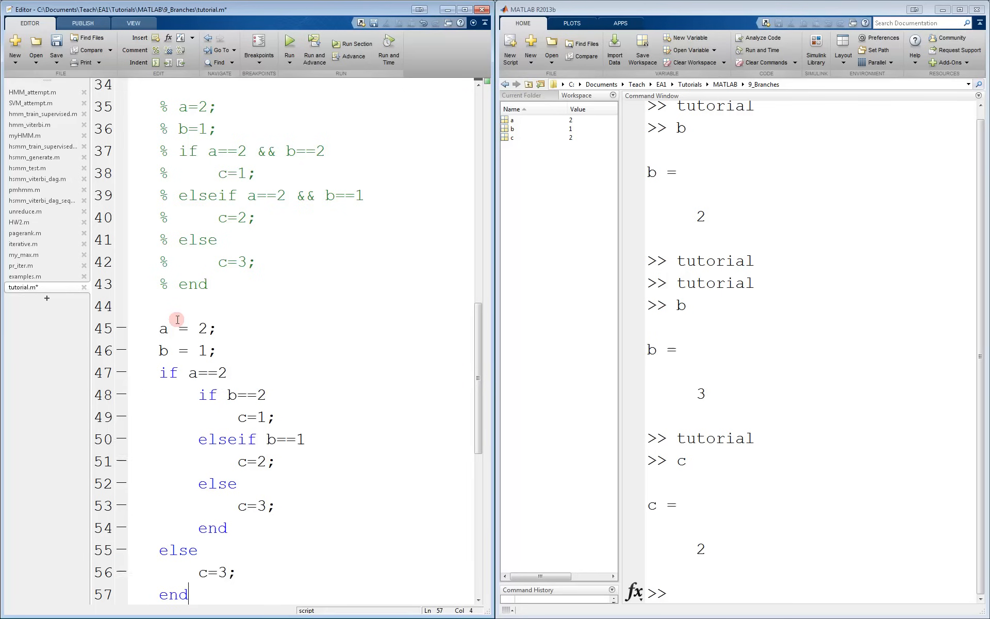
mouse_move(333, 451)
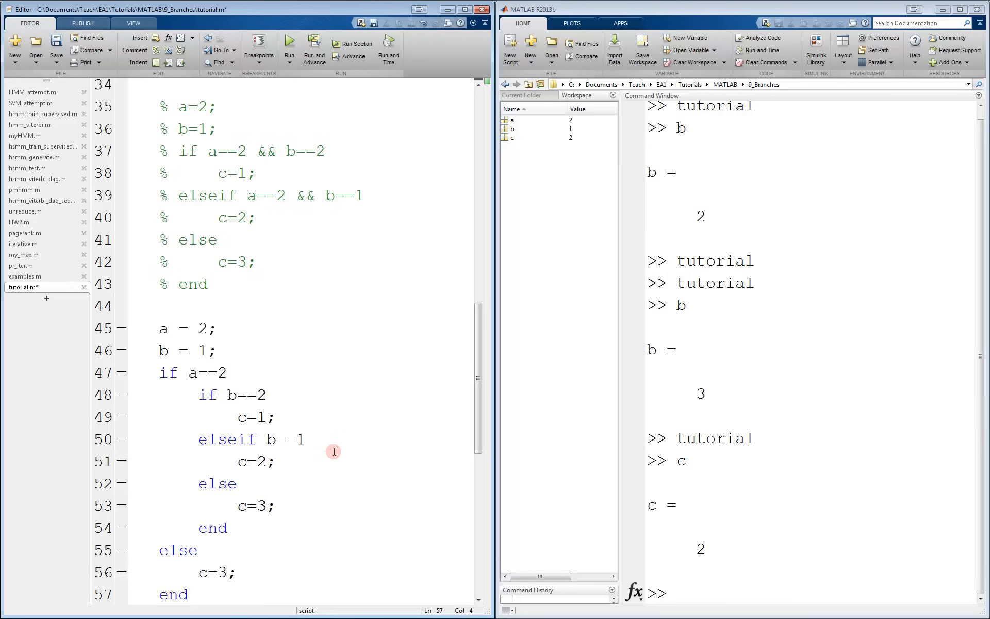